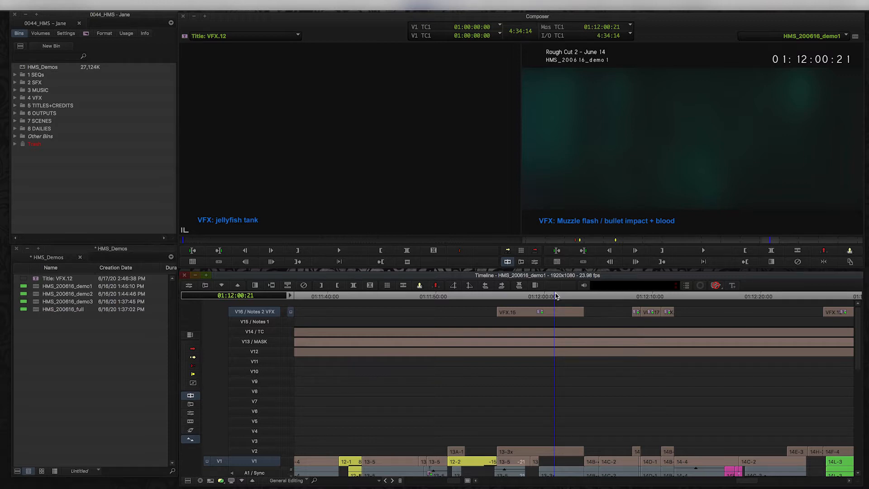
mouse_move(556, 300)
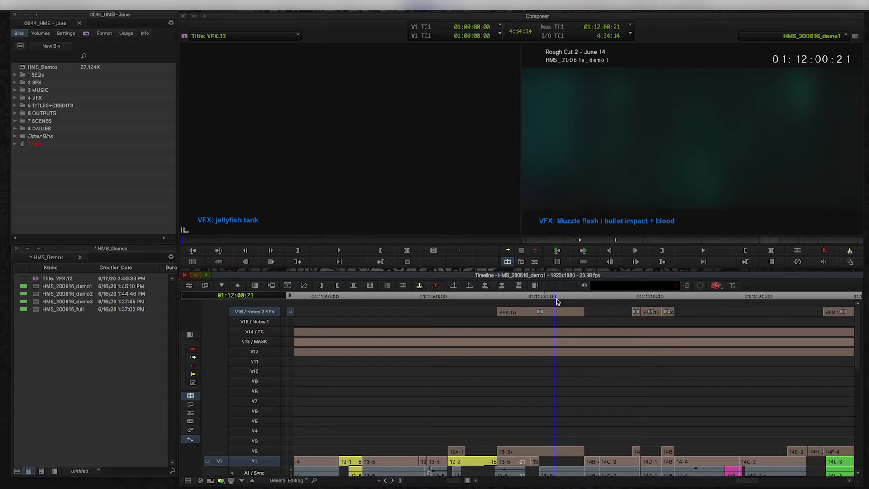
mouse_move(555, 295)
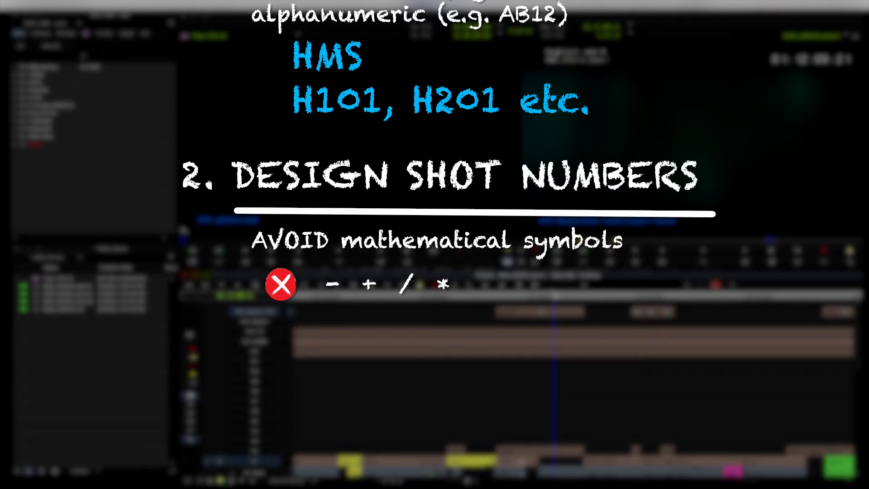
Place the HMS_010 shot-ID title text in the frame's lower-right corner over the jellyfish comp.
text(&)
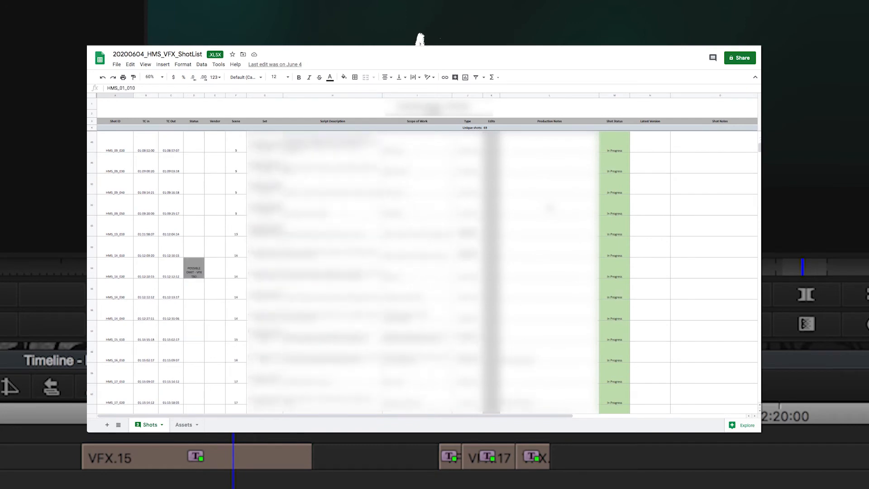
scroll(down, 3)
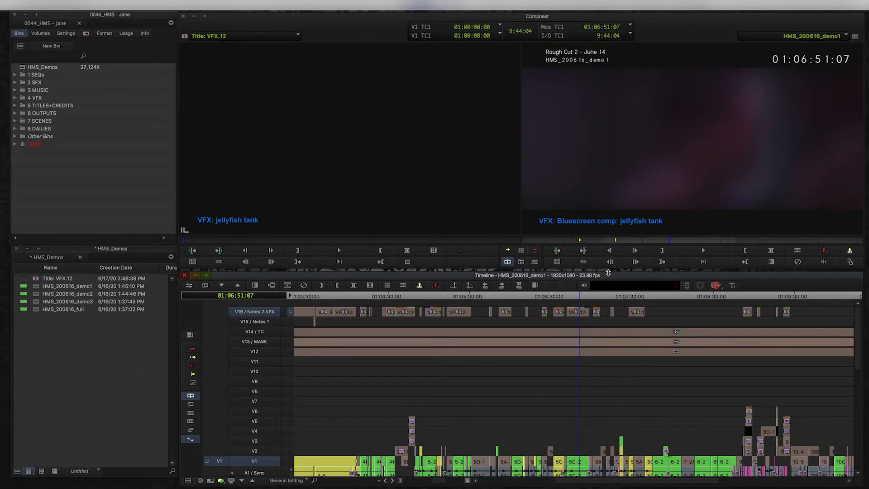
mouse_move(578, 324)
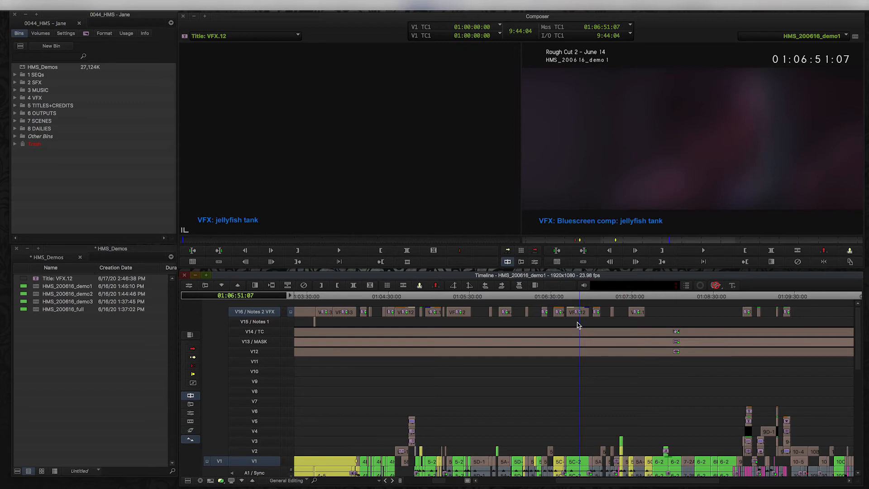
mouse_move(586, 328)
text(HMS)
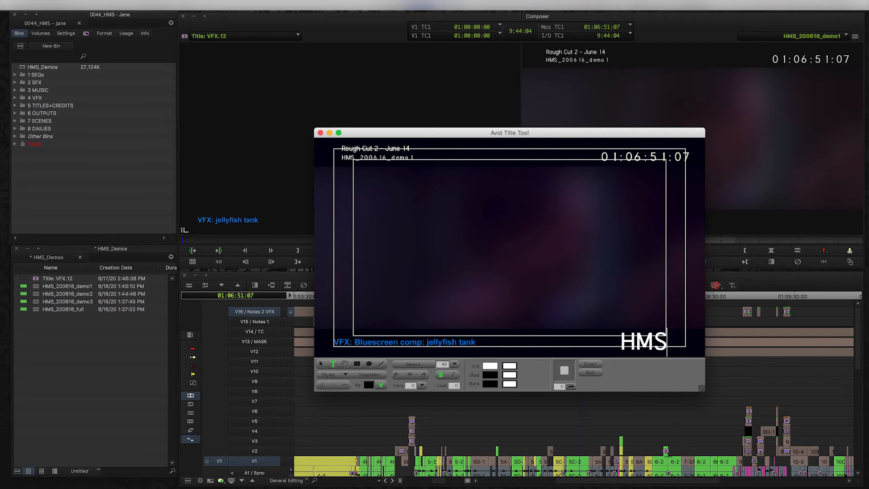
click(642, 341)
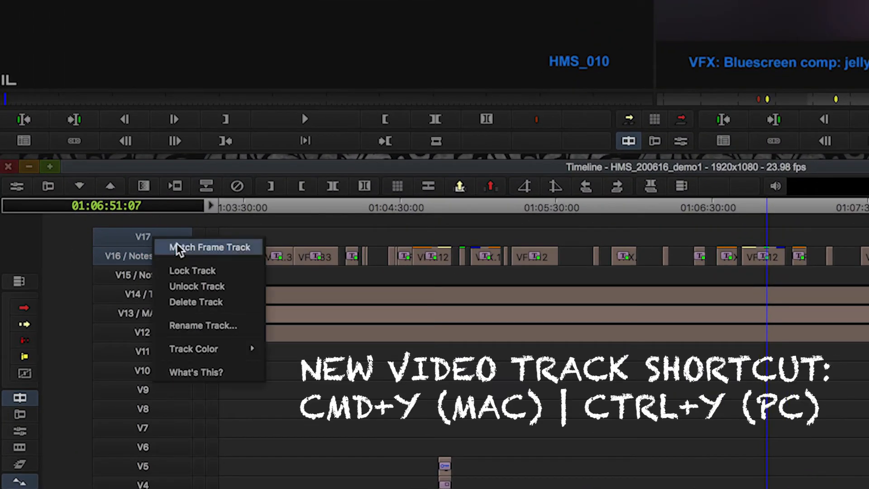
Rename the new top track V17 to 'VFX IDs'.
click(202, 325)
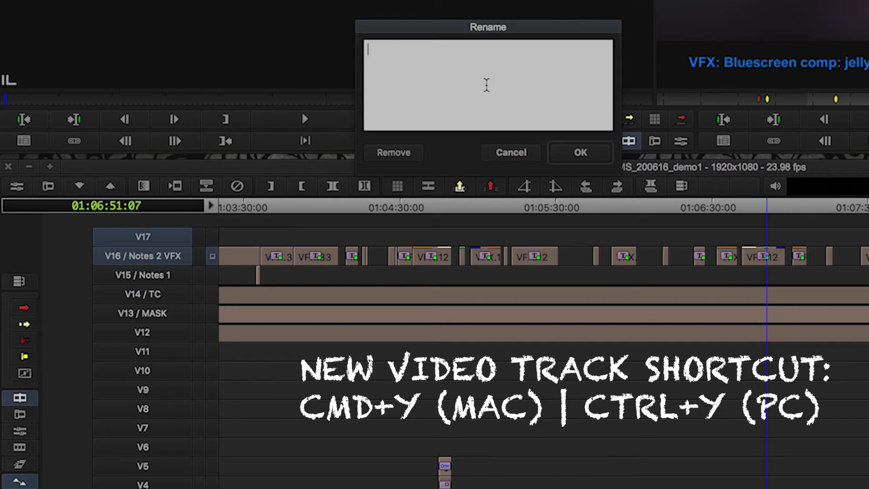
text(VFX)
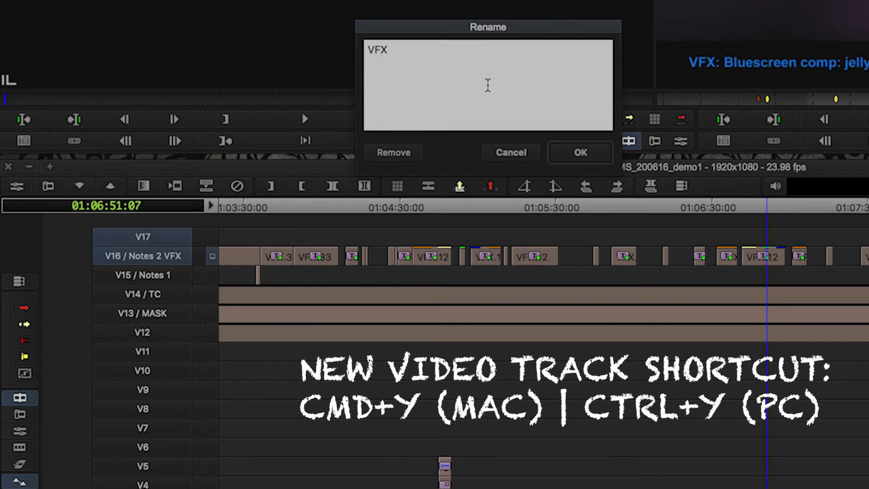
click(579, 152)
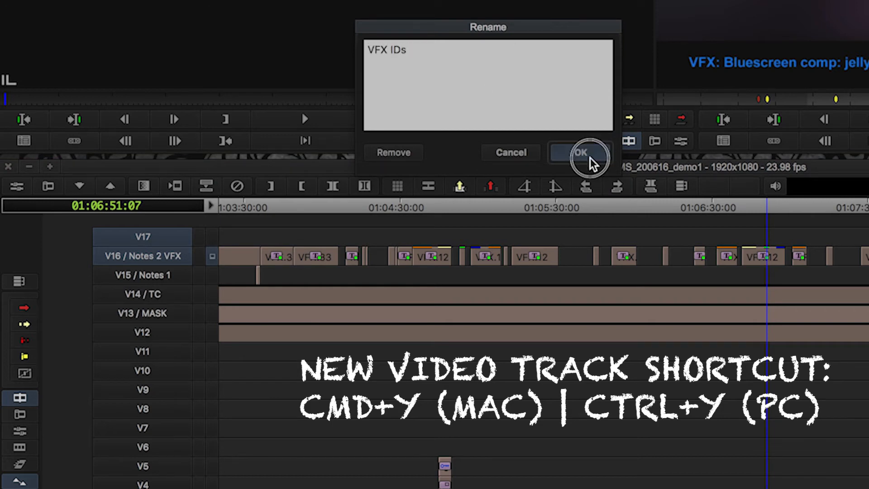
click(579, 152)
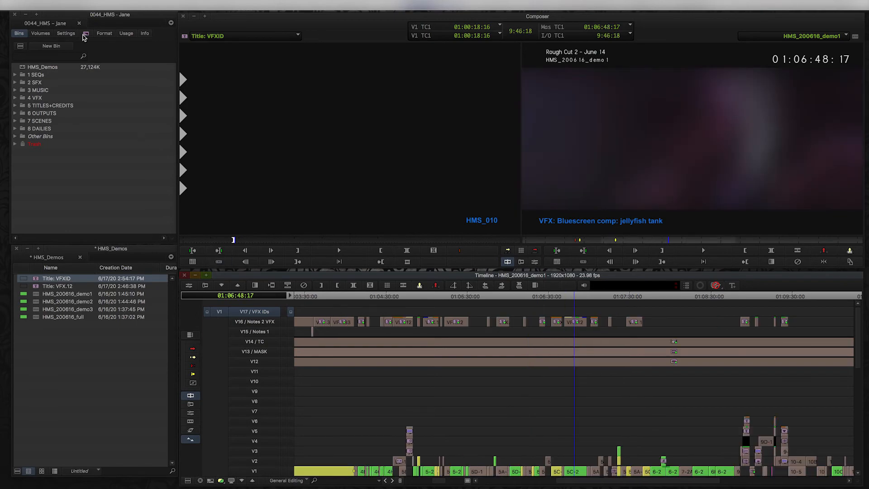
click(86, 33)
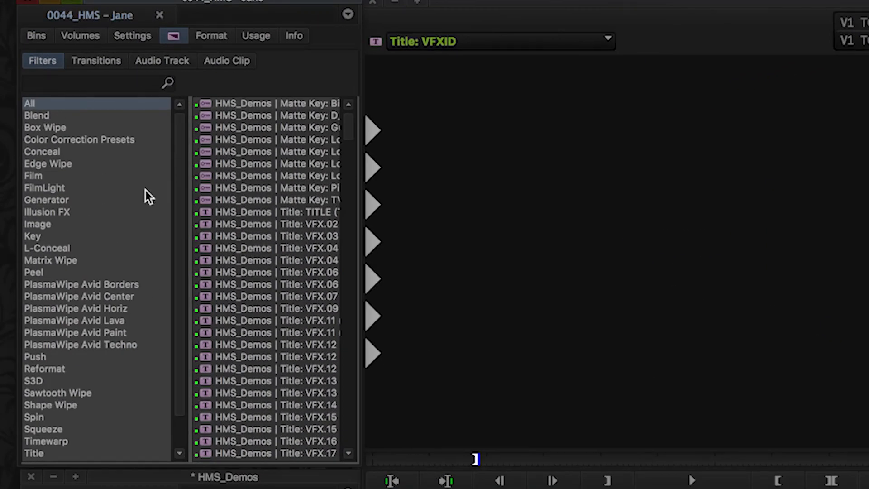
scroll(down, 3)
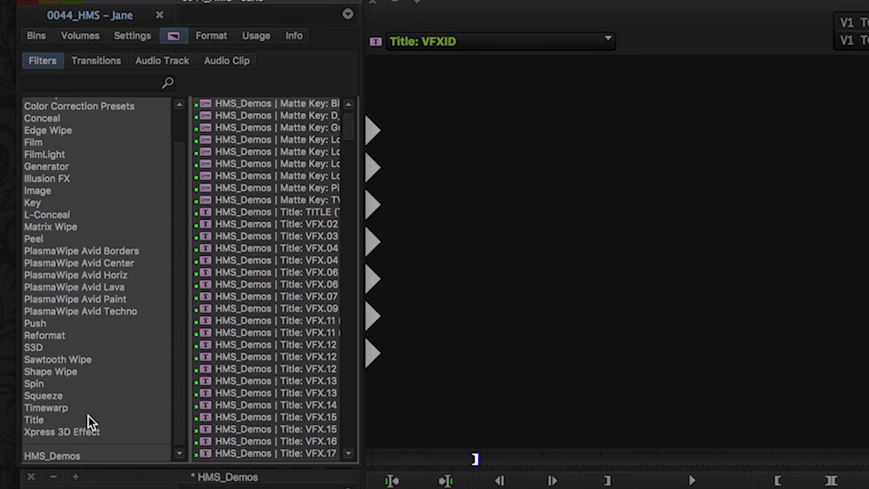
click(46, 167)
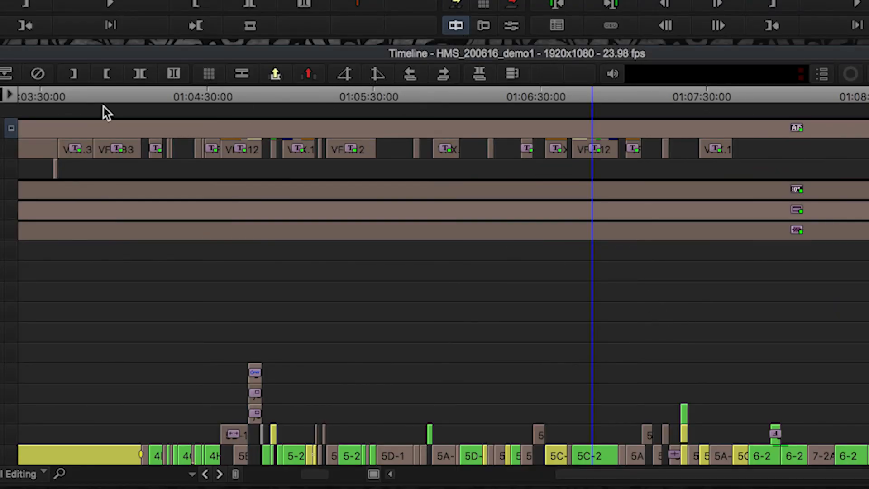
Select the SubCap caption effect on the VFX IDs track to open its Effect Editor.
click(209, 97)
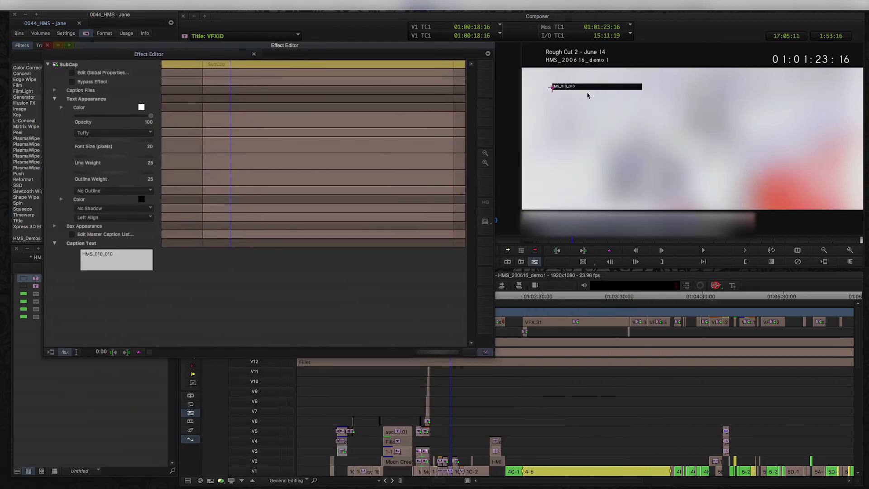
mouse_move(108, 130)
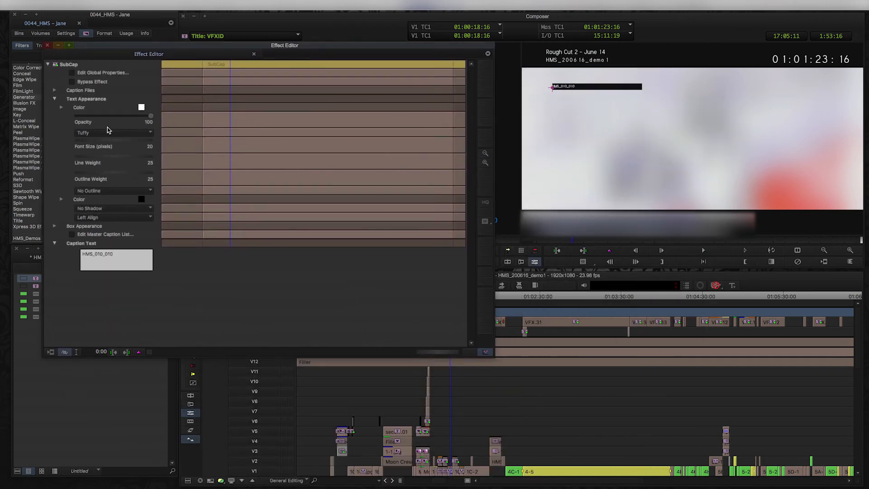
Set the HMS_010_010 caption to Arial, size 56, right-aligned, anchored in the lower-right corner.
click(114, 132)
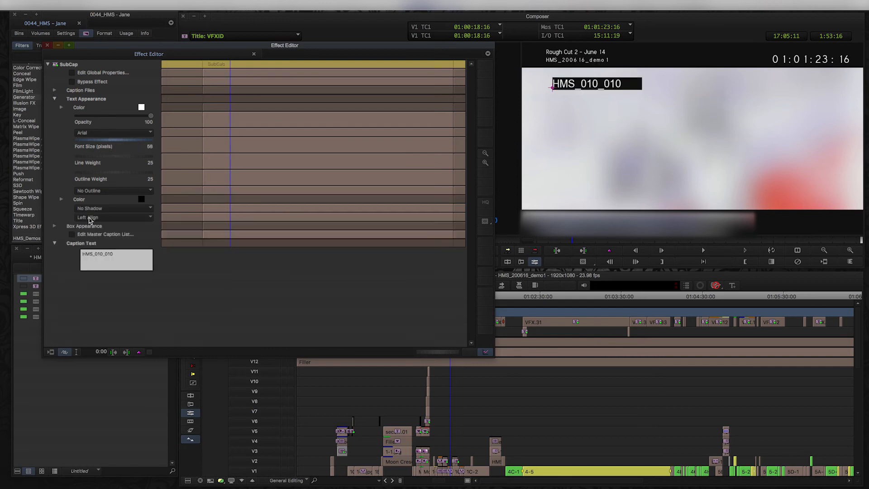
scroll(down, 3)
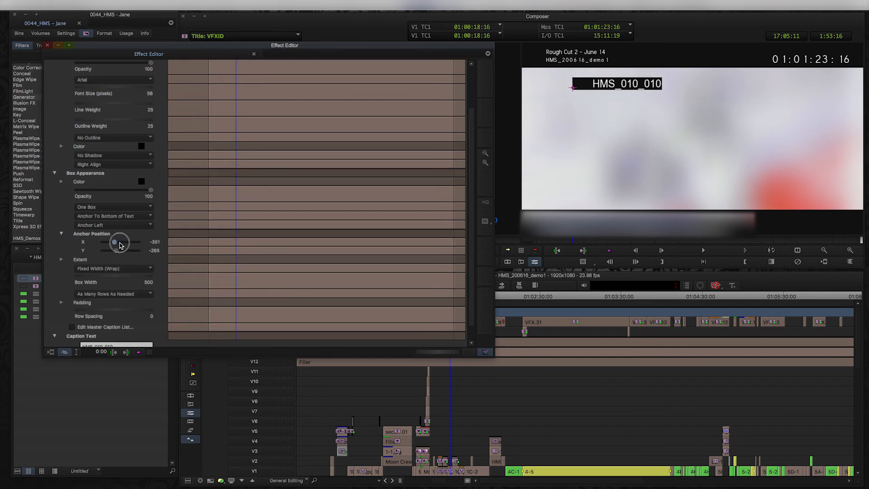
drag(120, 242, 125, 253)
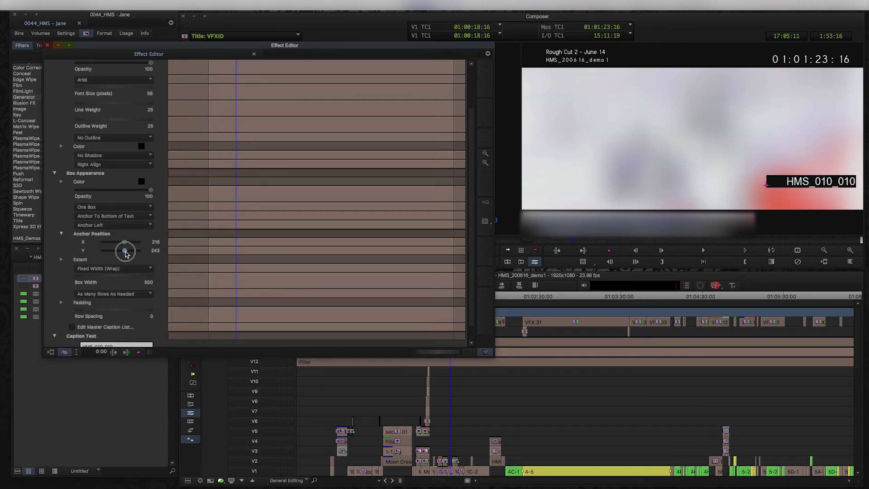
drag(125, 250, 127, 250)
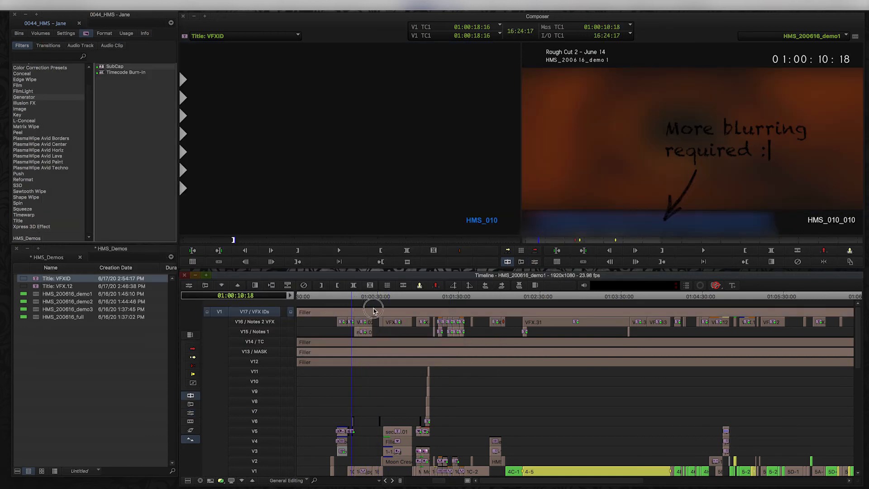
Park on a VFX shot and apply the SubCap caption clip to the VFX IDs track above it.
click(525, 327)
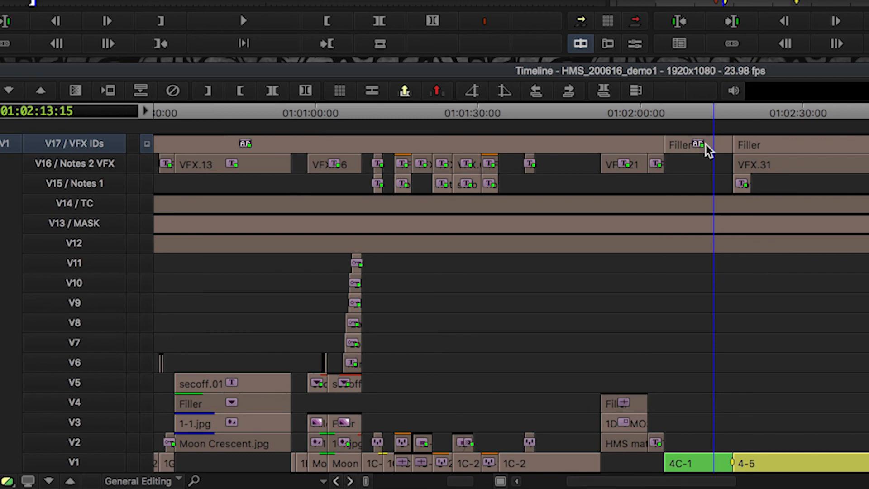
click(690, 144)
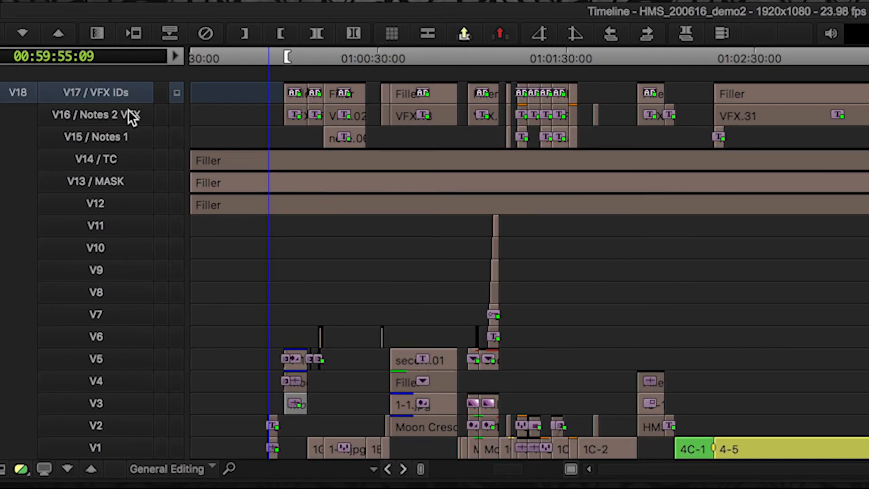
Jump to 01:00:01:12, the start of the first VFX shot in HMS_200616_demo2.
click(288, 135)
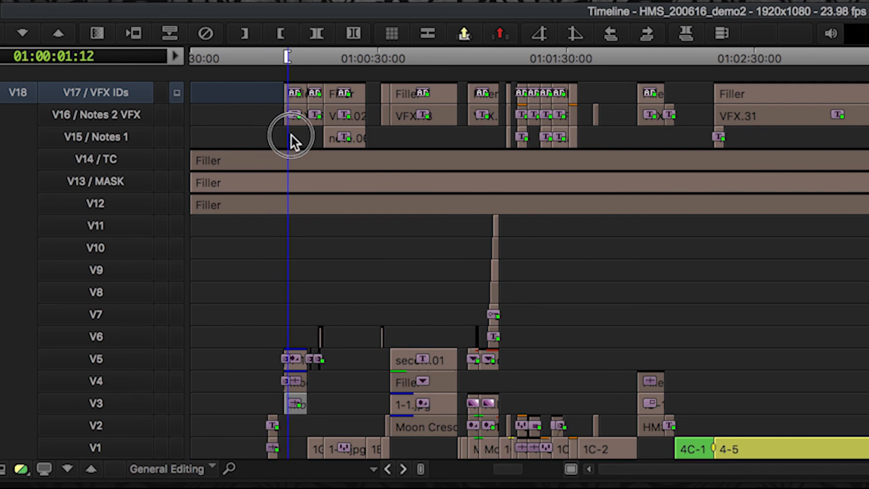